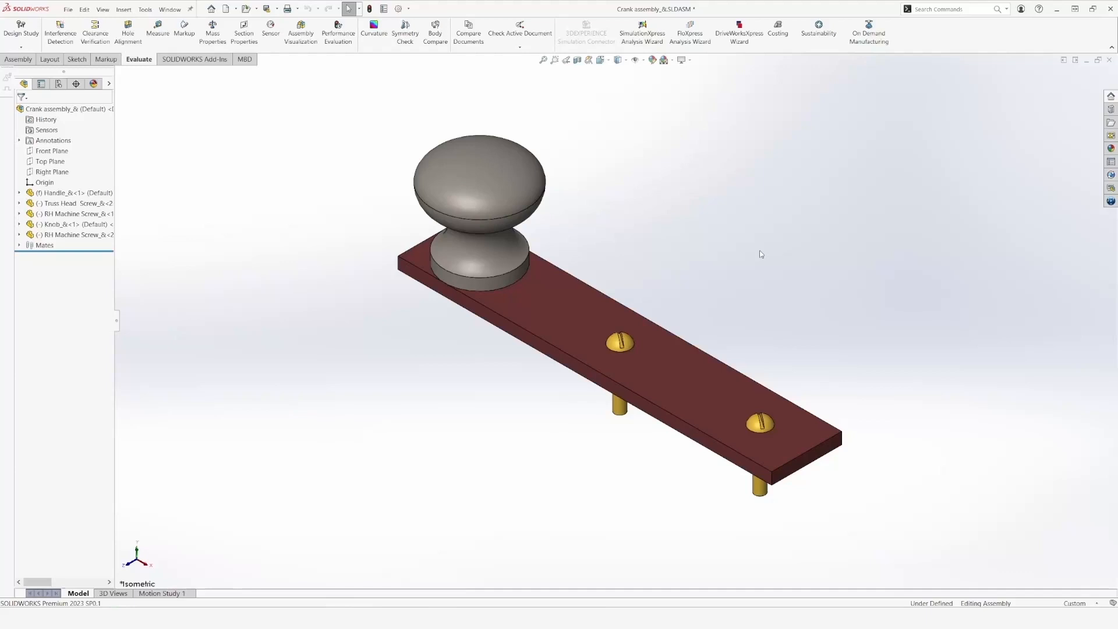
mouse_move(829, 256)
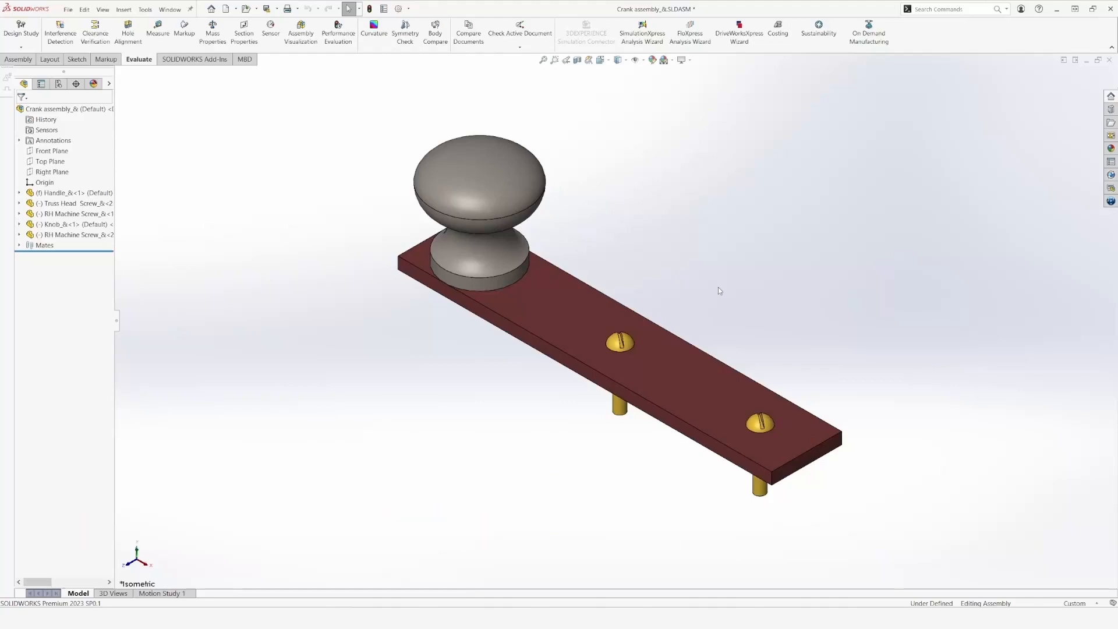
View the crank assembly from the front, then return it to the isometric view.
key("space")
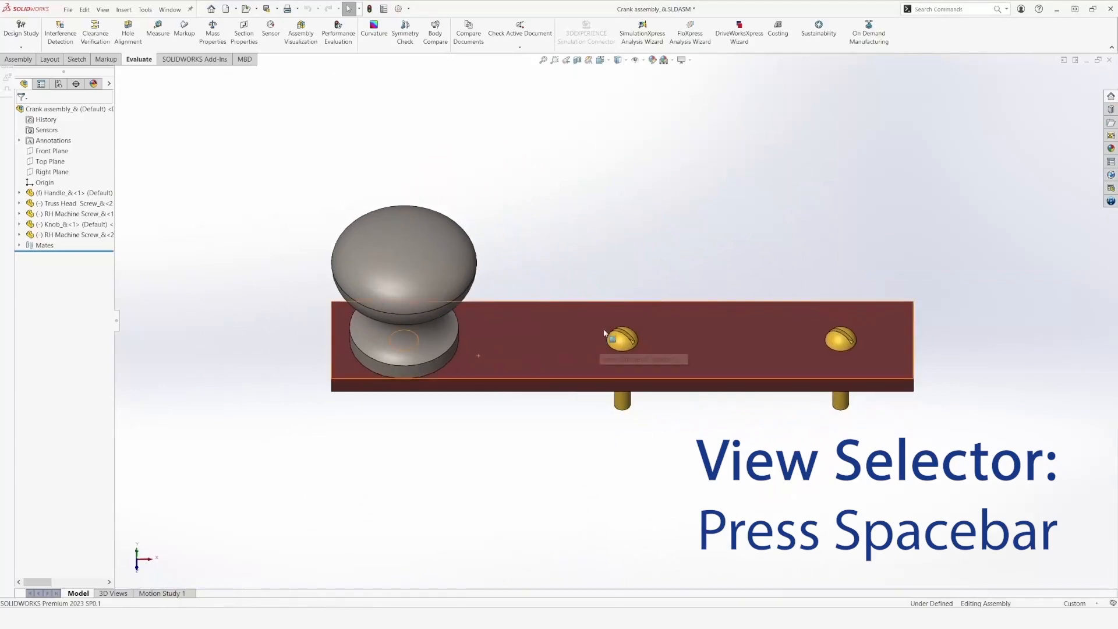
key("space")
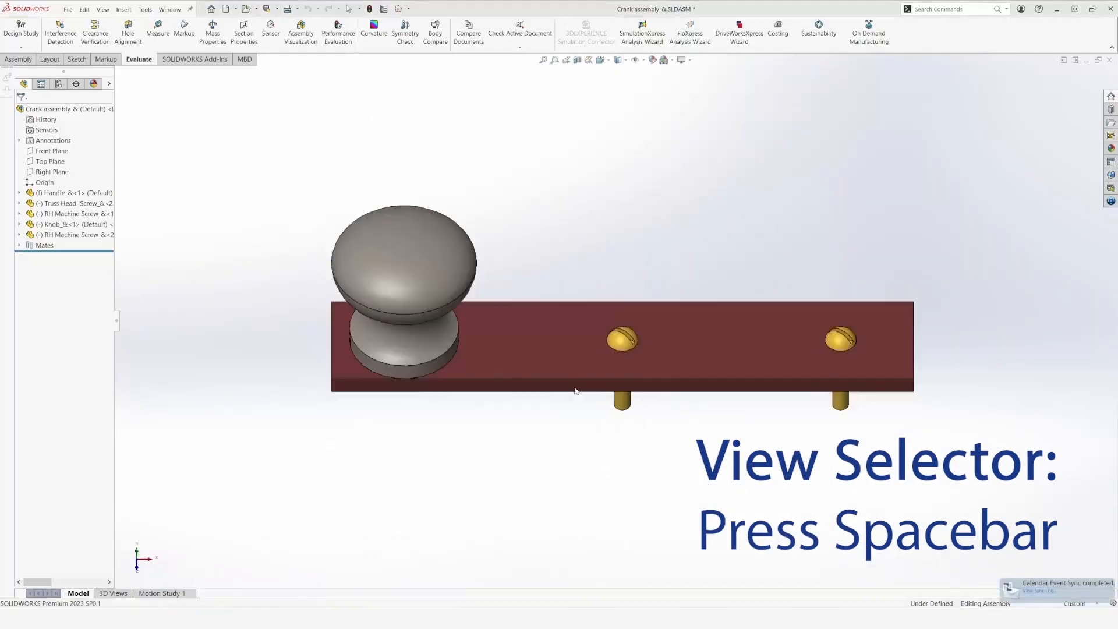
key("space")
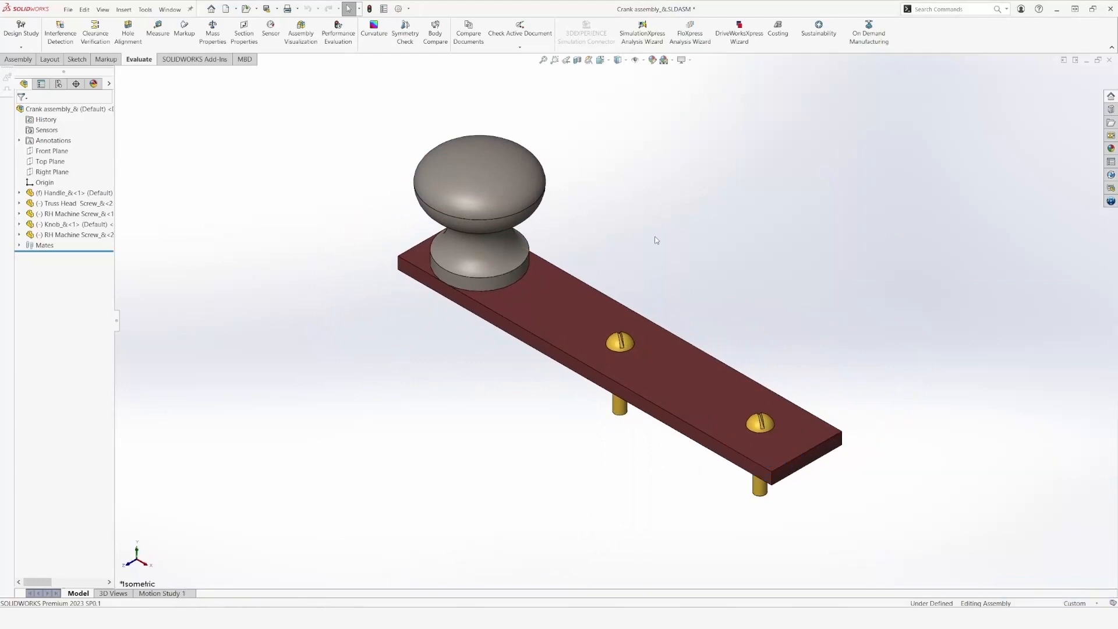
Show and hide the Front, Top and Right planes, then paste the screws' gold appearance onto the knob.
key("q")
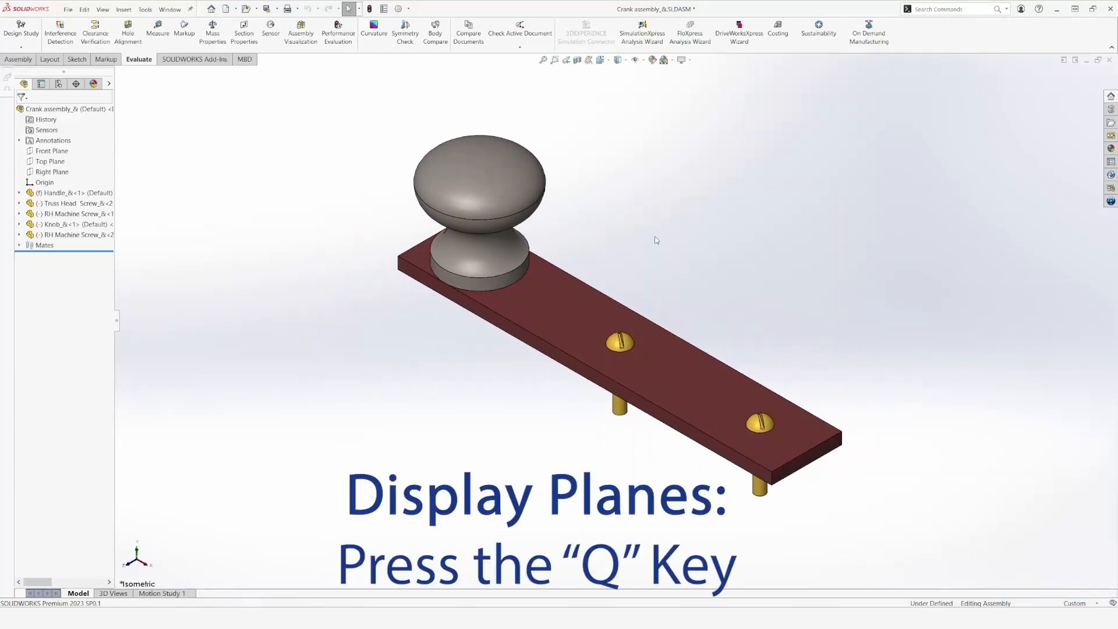
key("q")
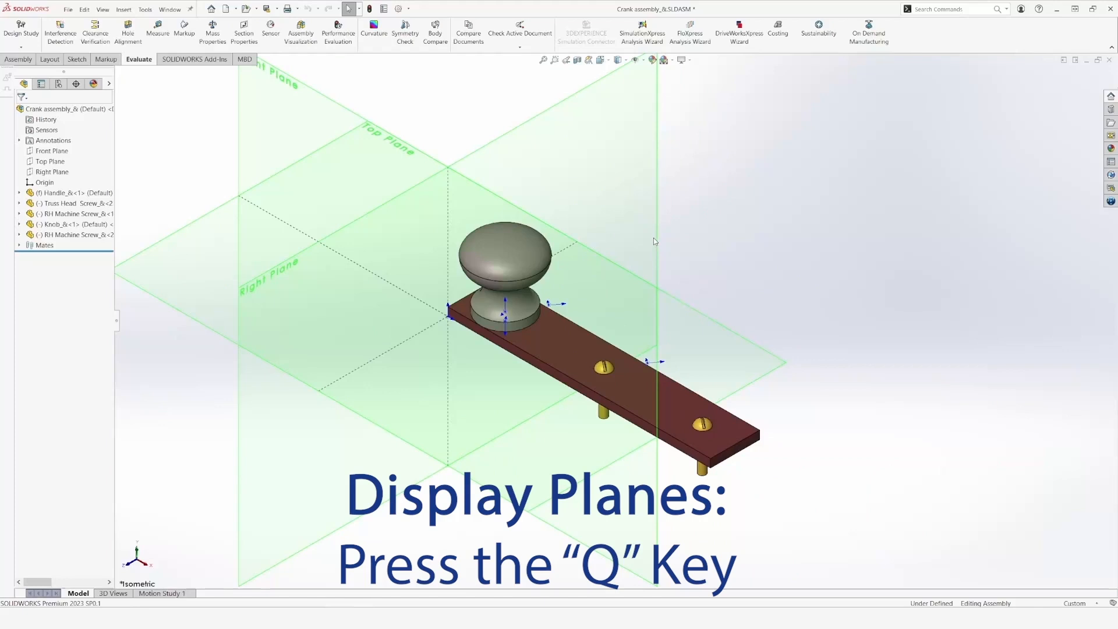
key("q")
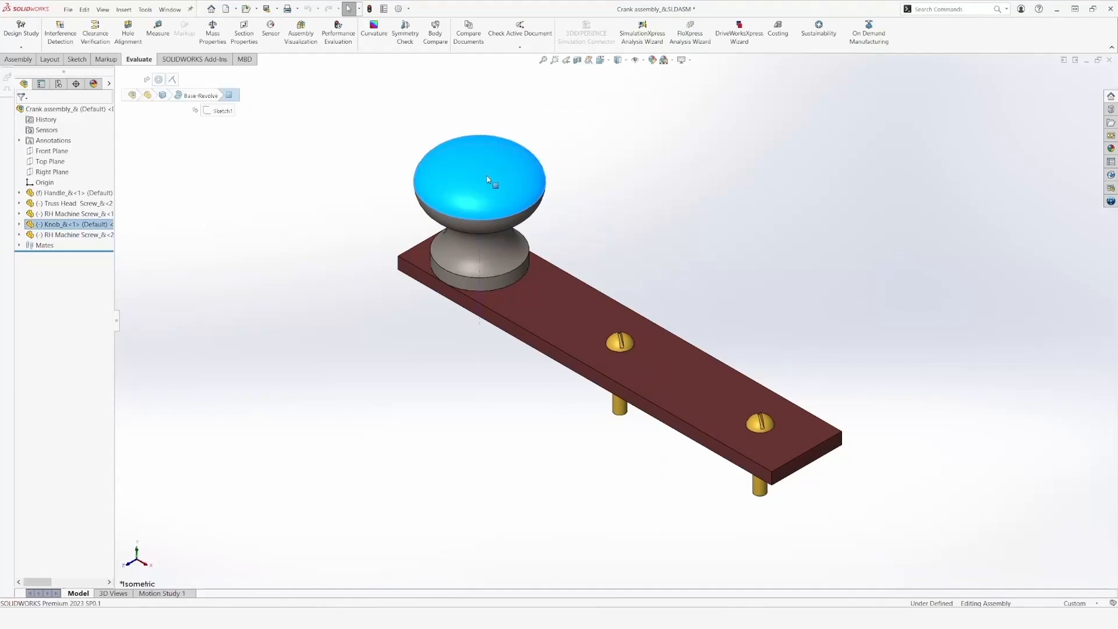
left_click(482, 179)
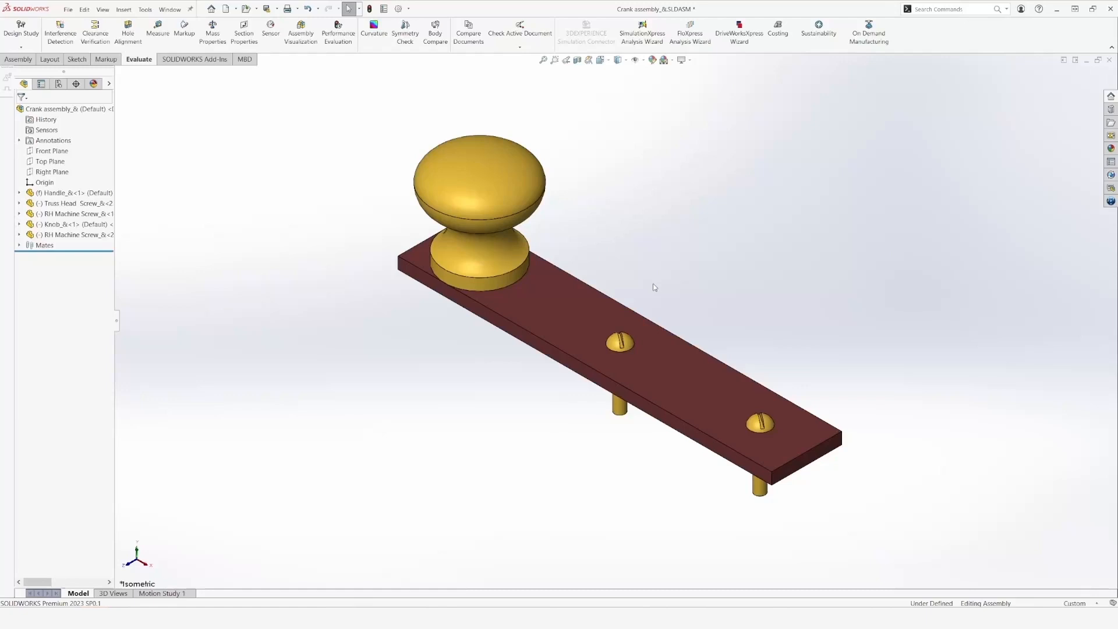
key("s")
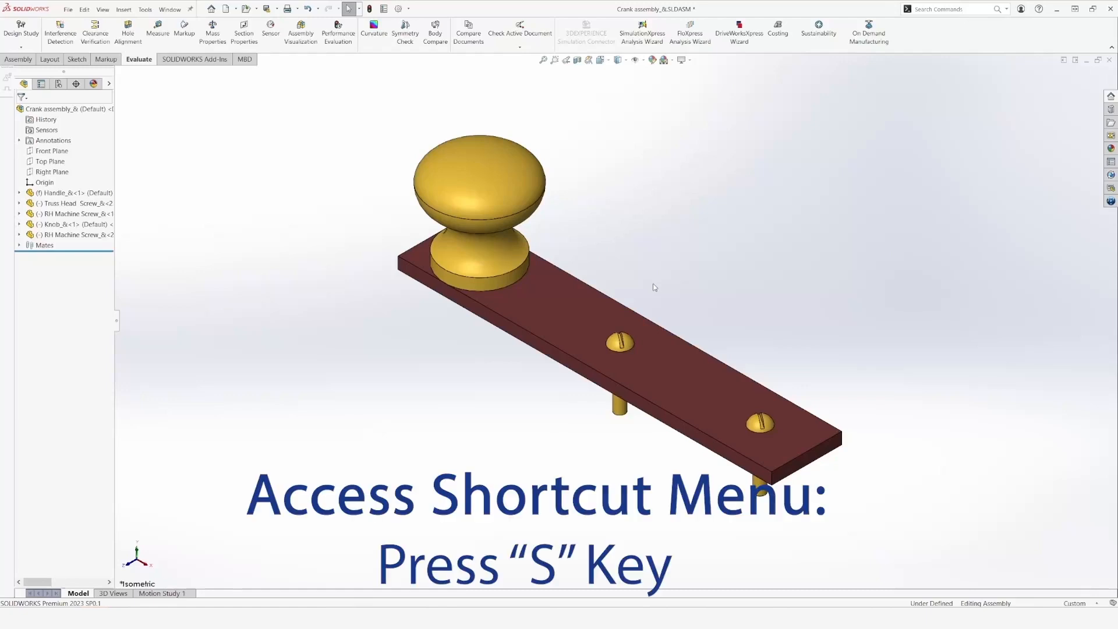
key("s")
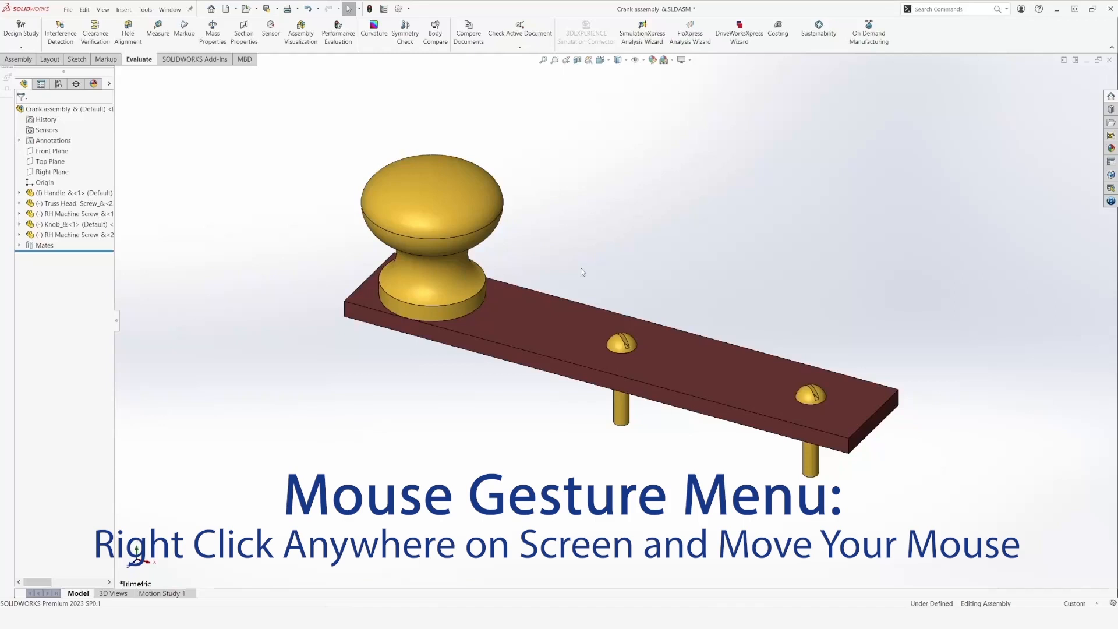
right_click(581, 272)
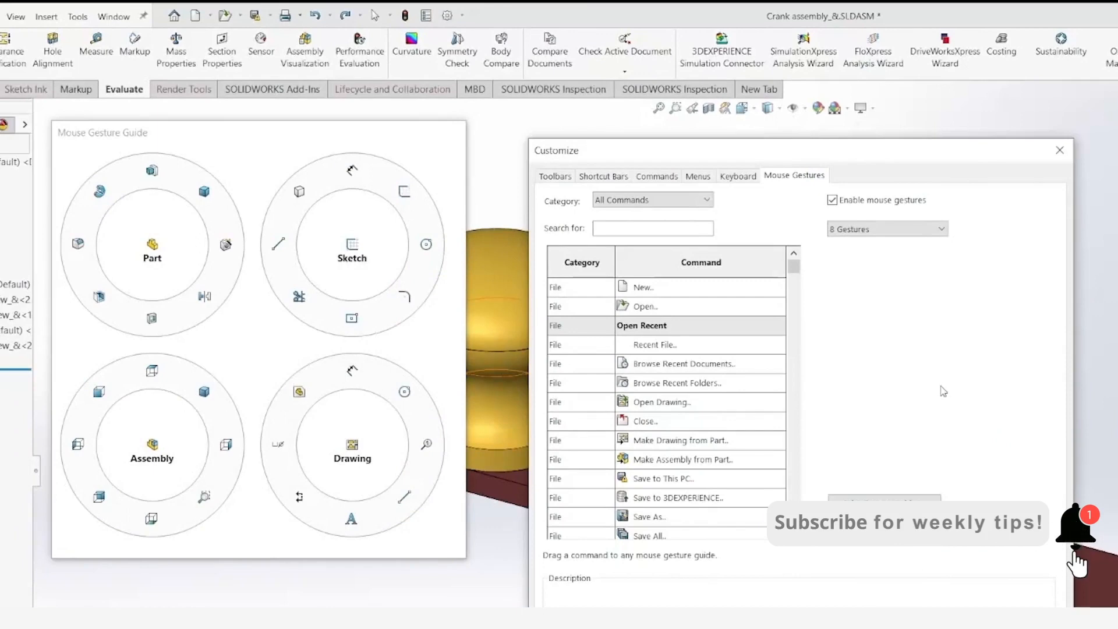
left_click(1059, 150)
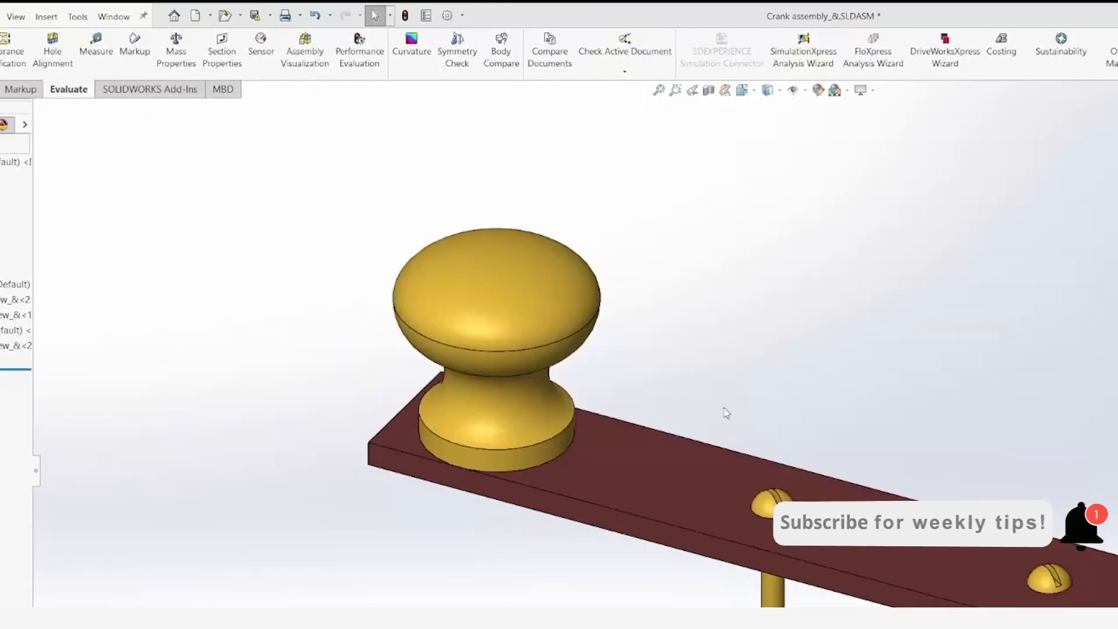